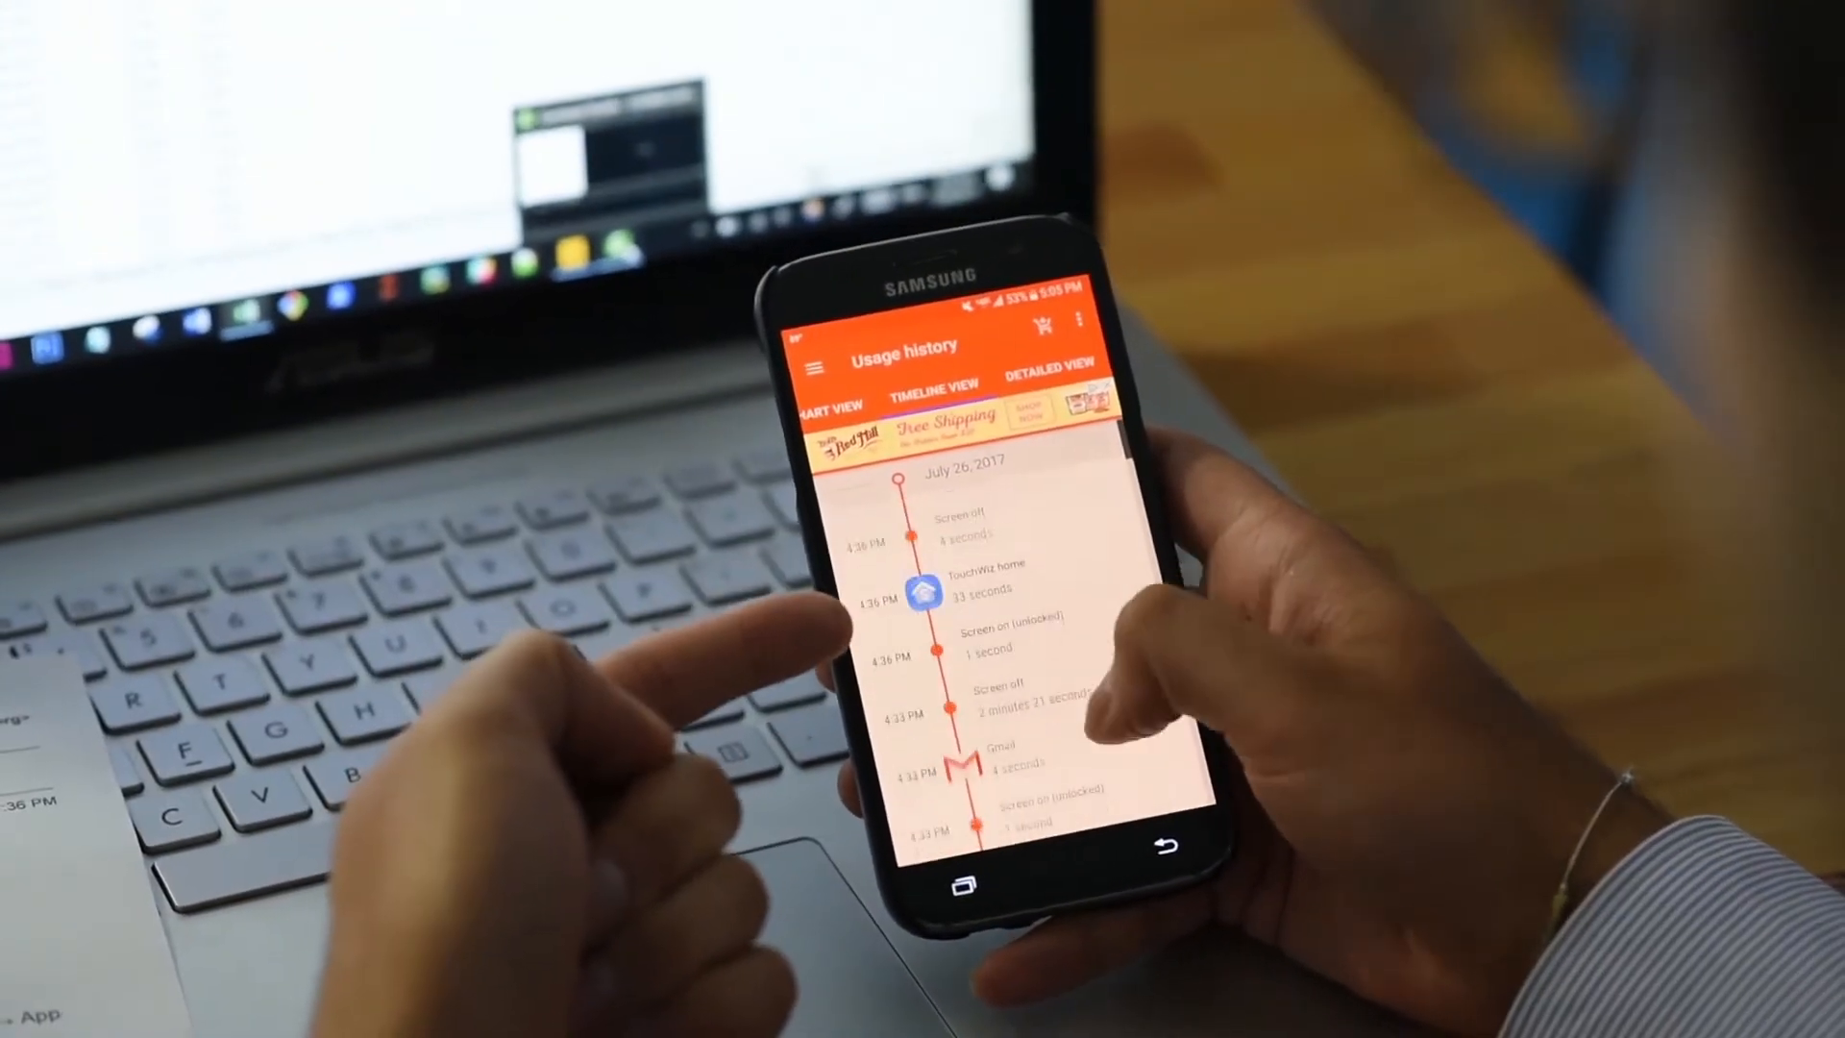
Browse the July 26, 2017 usage timeline, then choose Export as CSV from the overflow menu.
{"action": "scroll", "scroll_direction": "down", "scroll_amount": 3}
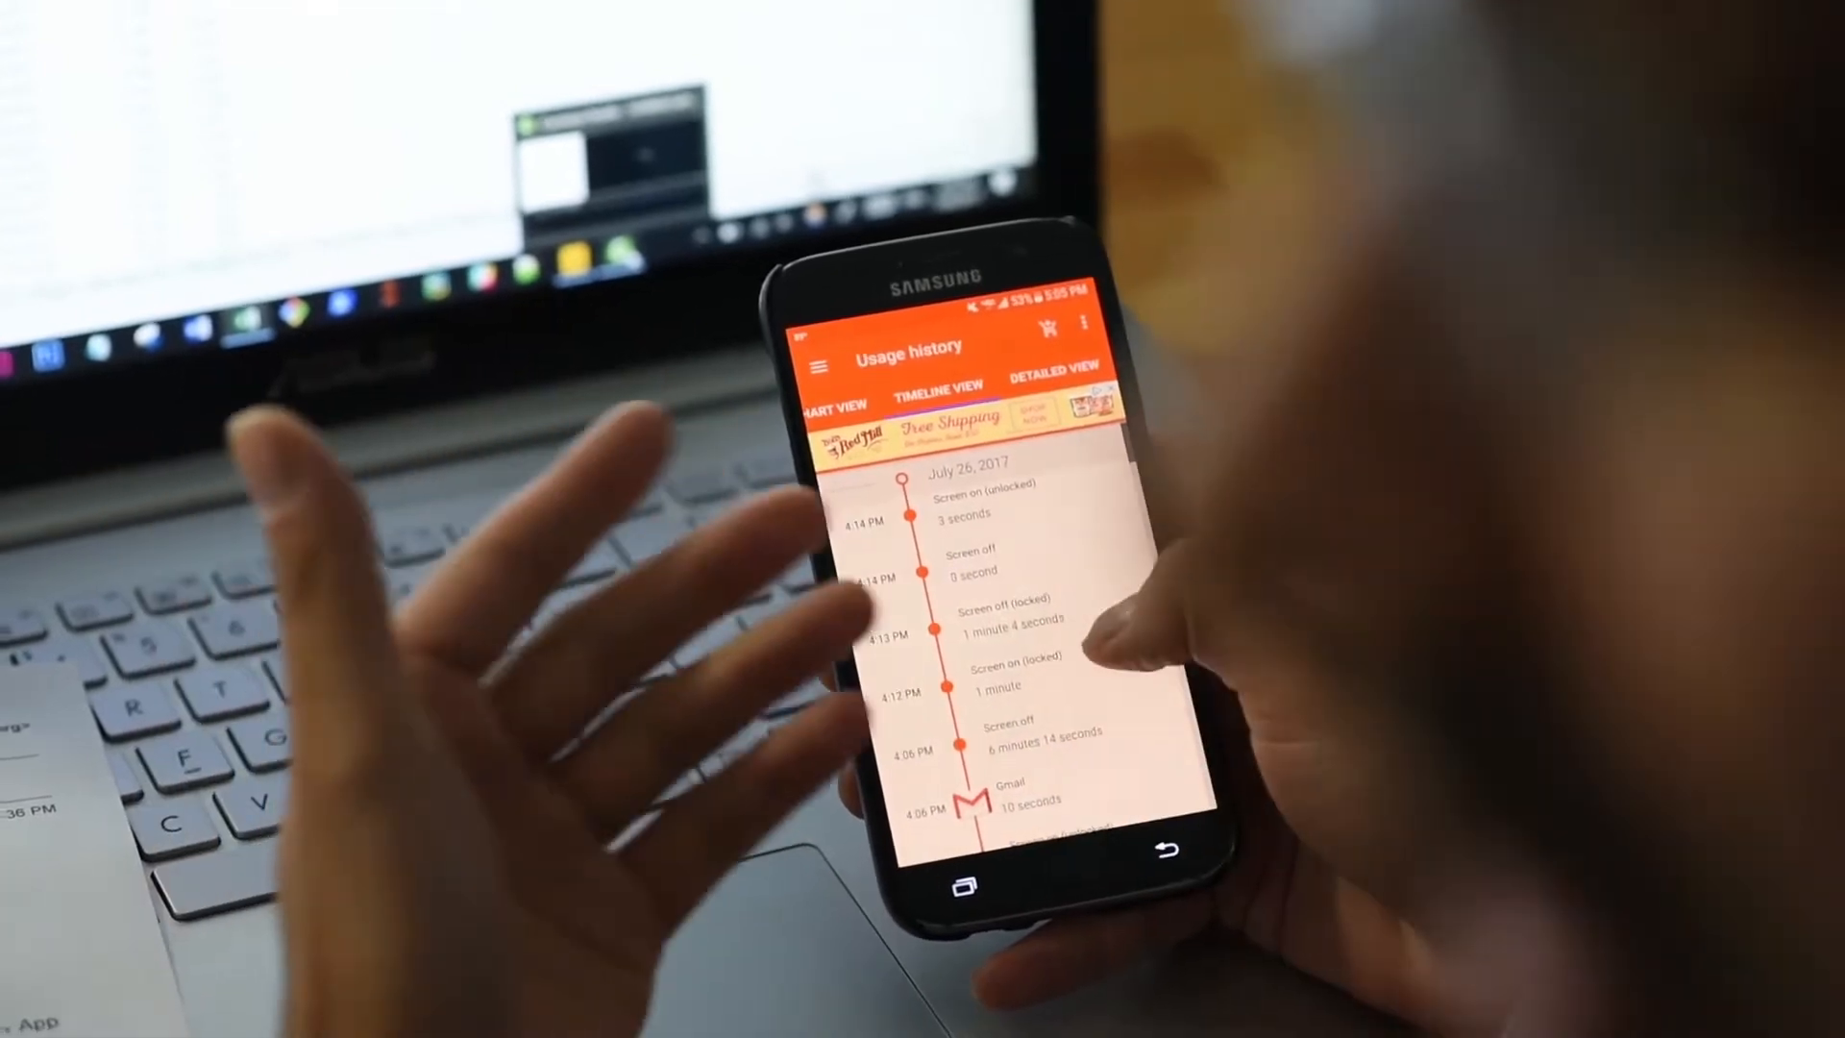
{"action": "scroll", "scroll_direction": "down", "scroll_amount": 3}
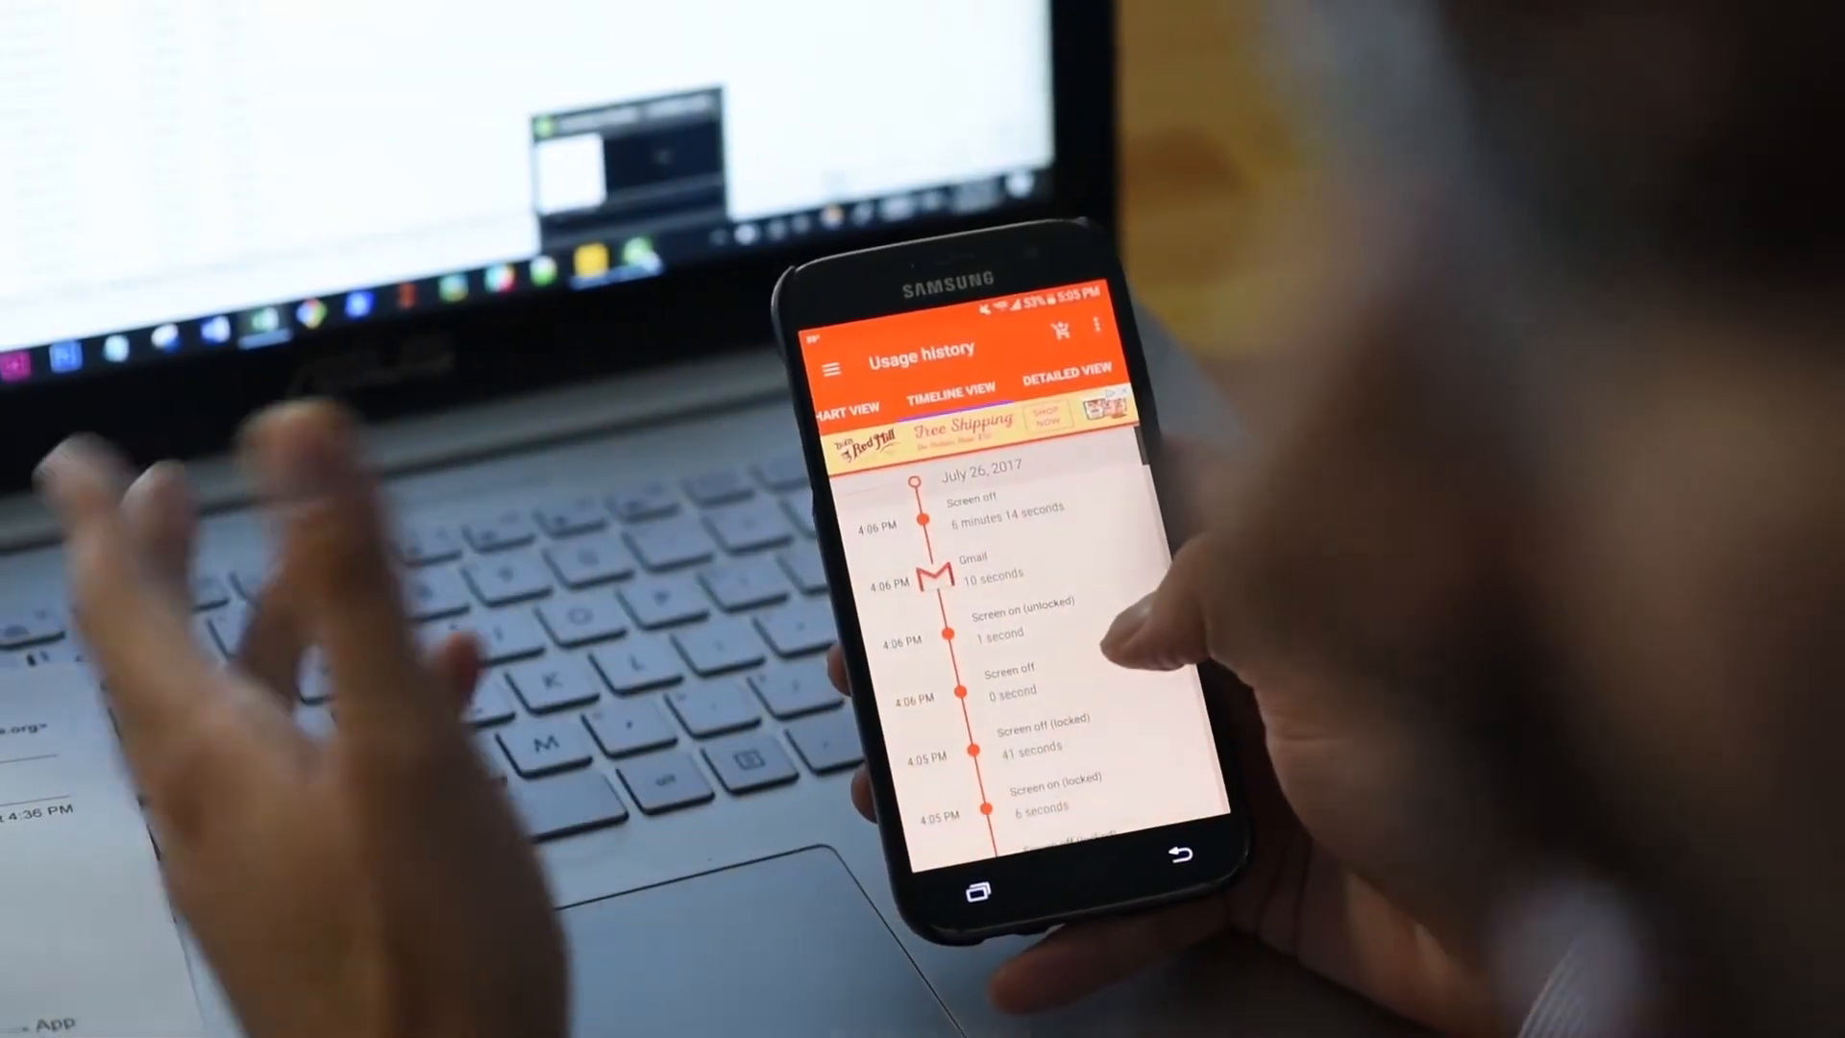
{"action": "scroll", "scroll_direction": "down", "scroll_amount": 3}
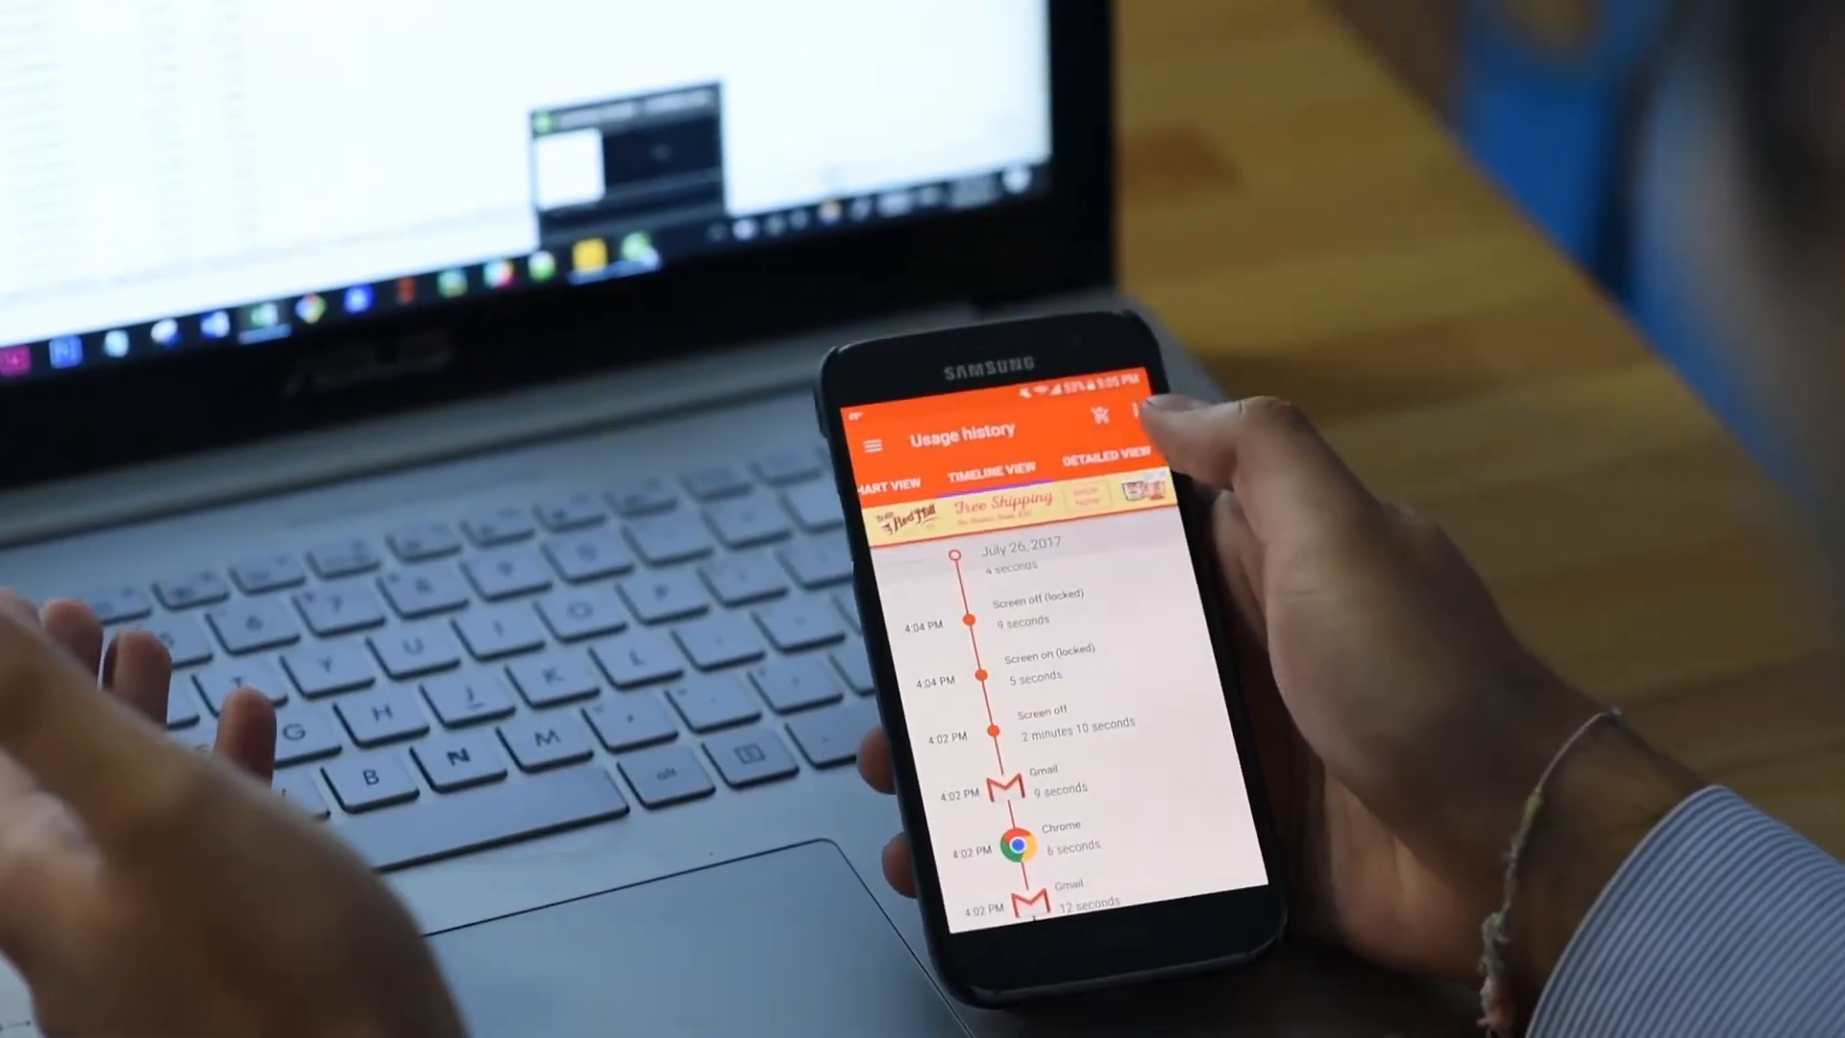
{"action": "left_click", "coordinate": [1101, 420]}
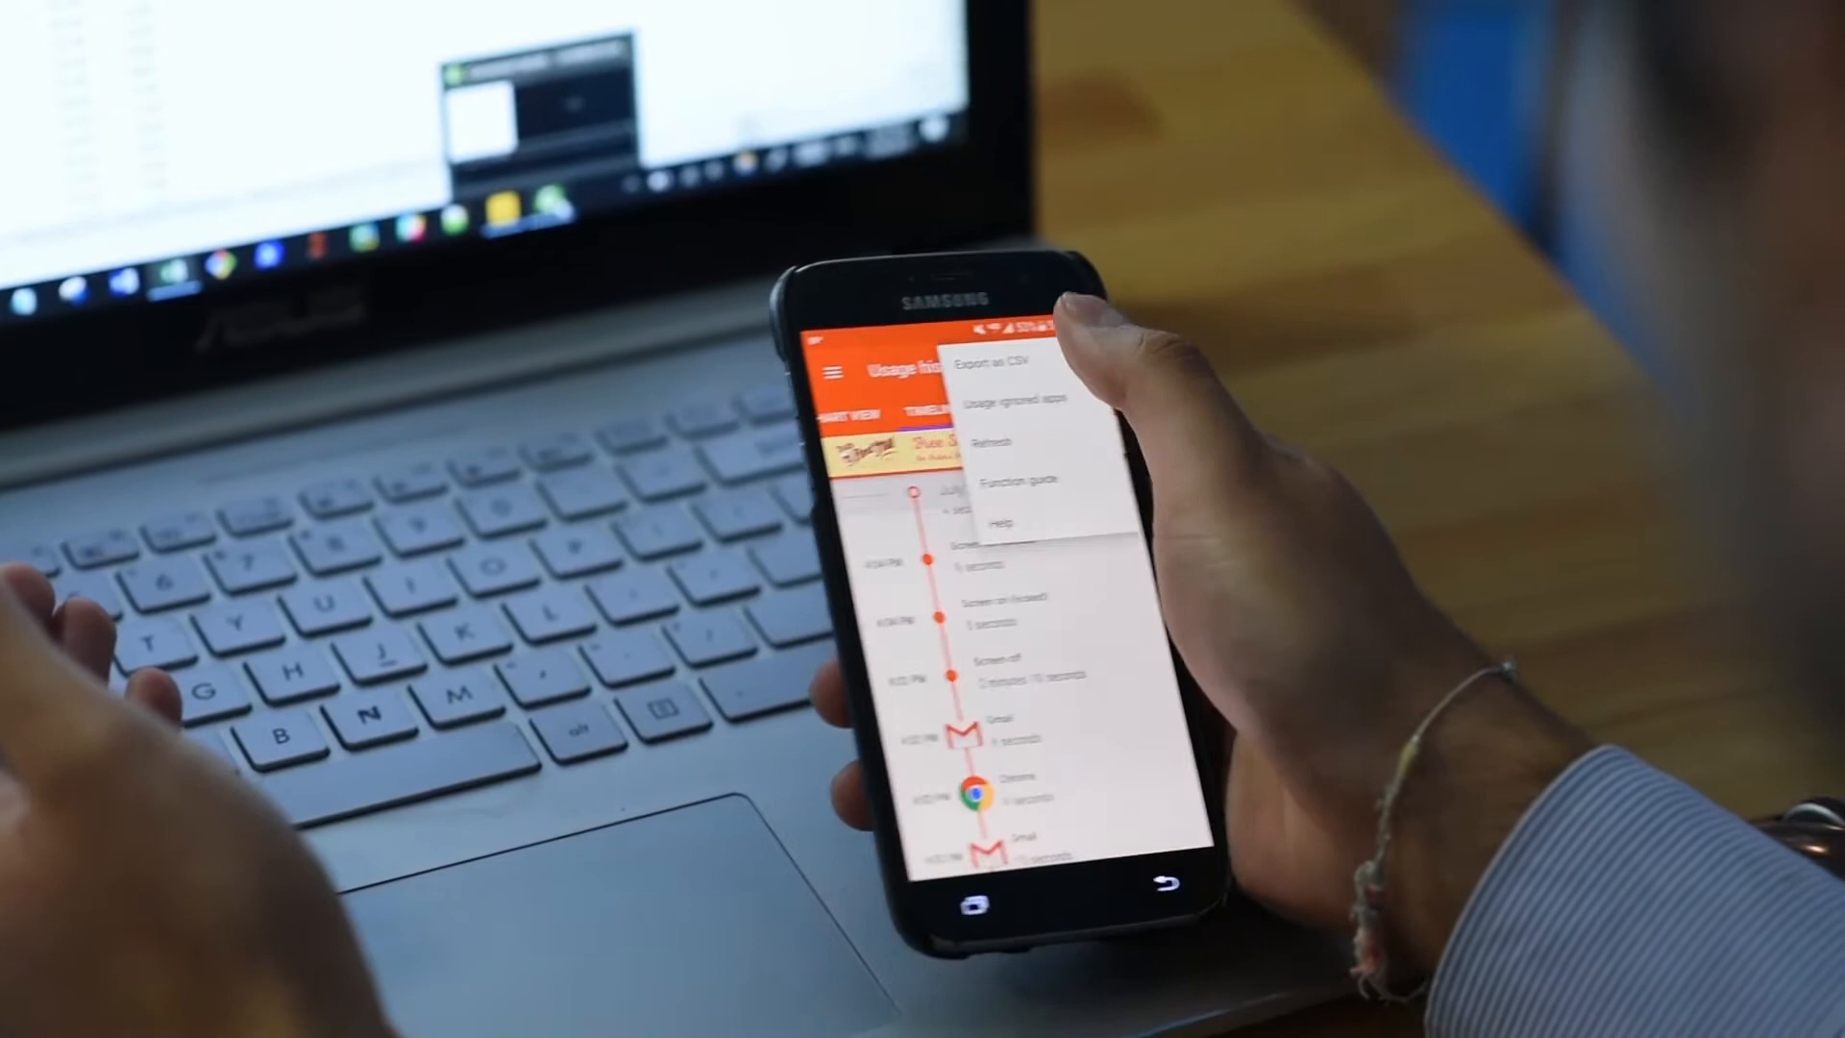
{"action": "left_click", "coordinate": [988, 367]}
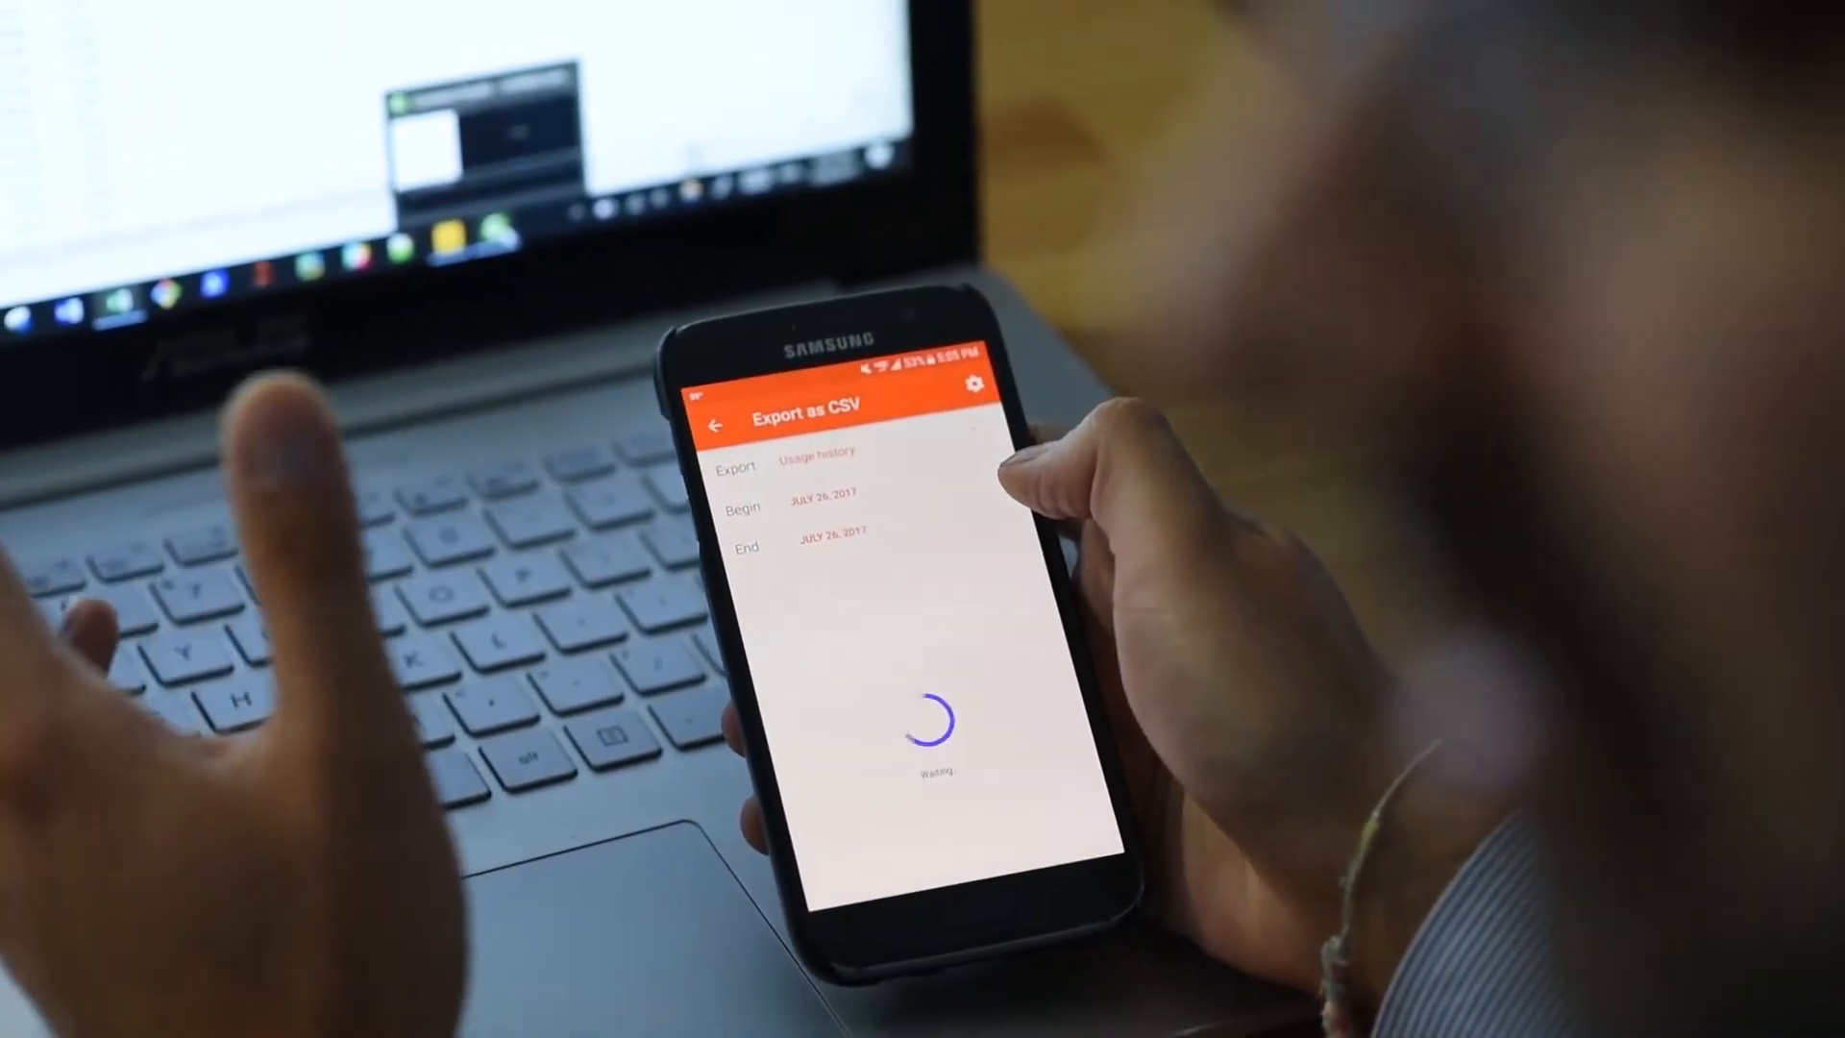